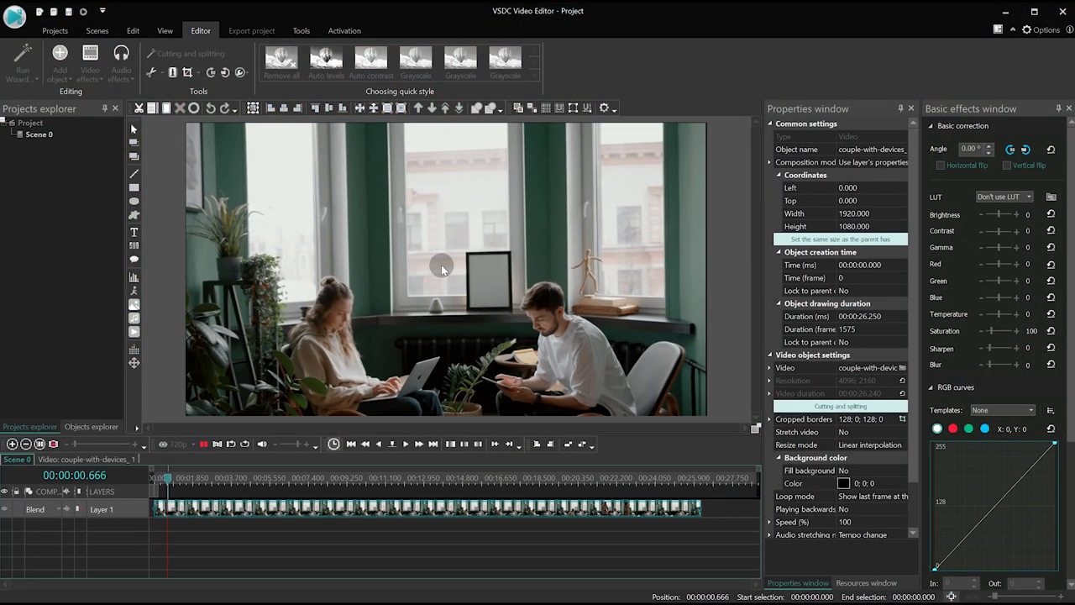
- Preview the room clip, then start a movement map from the video's context menu
{"action": "left_click", "coordinate": [239, 477]}
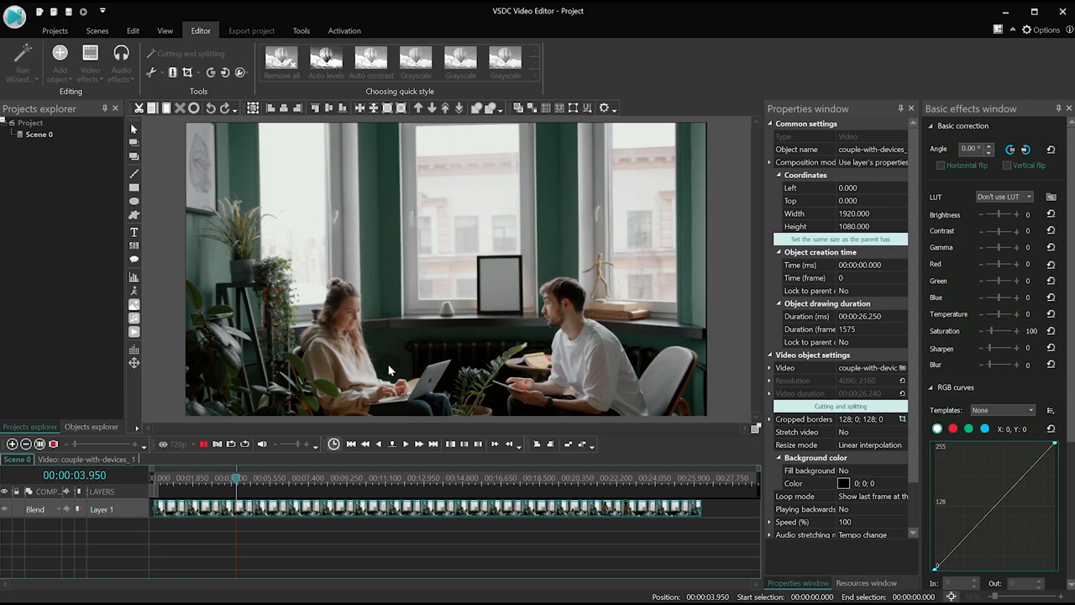
{"action": "left_click", "coordinate": [249, 477]}
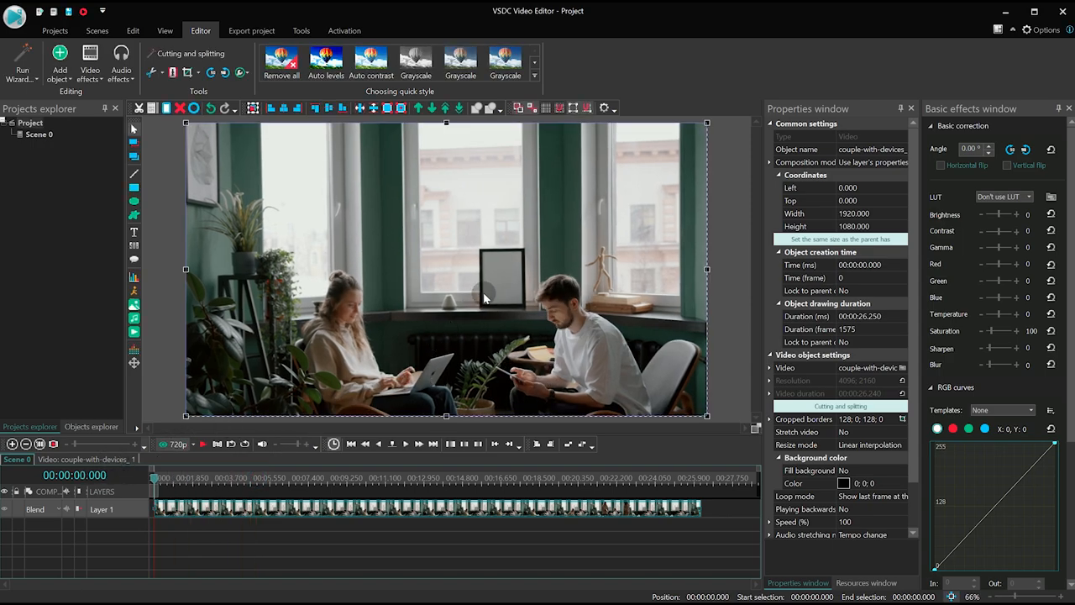
{"action": "right_click", "coordinate": [484, 299]}
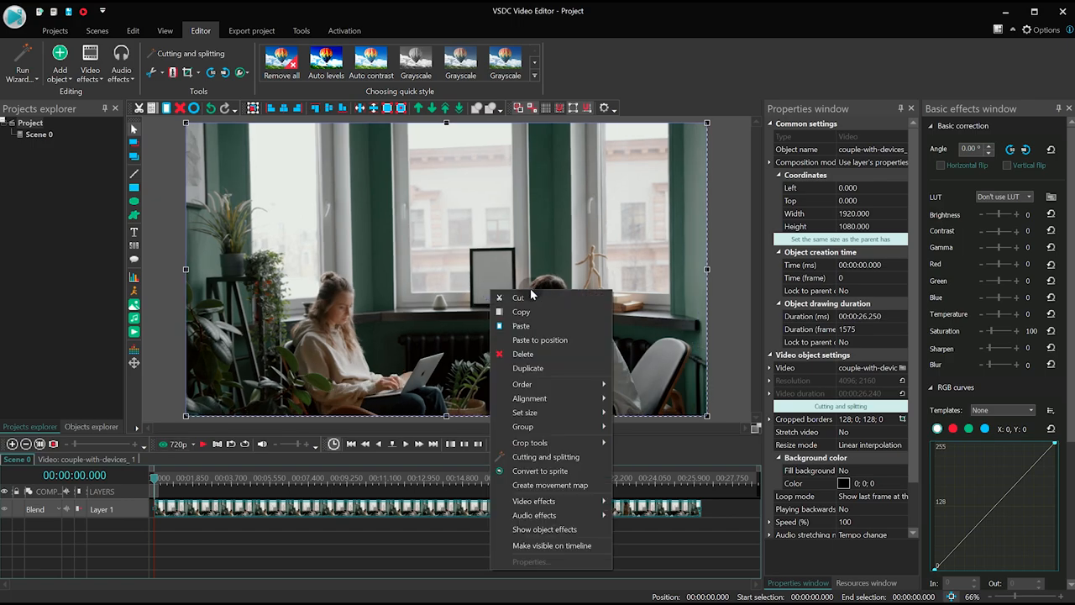
{"action": "left_click", "coordinate": [553, 488]}
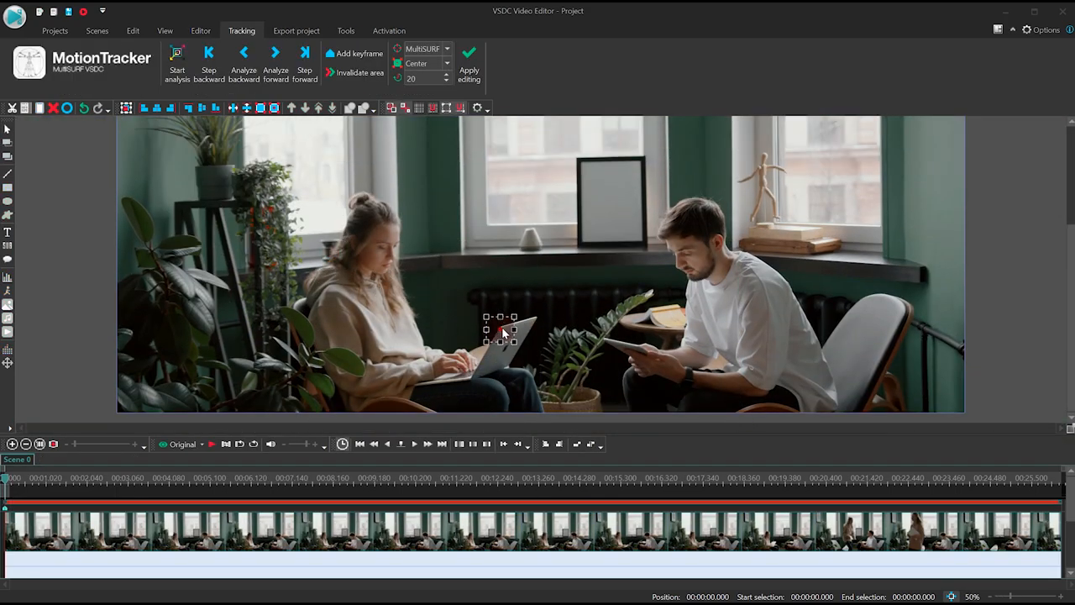
- Track the laptop area through the clip, apply the editing and save the project
{"action": "left_click", "coordinate": [209, 64]}
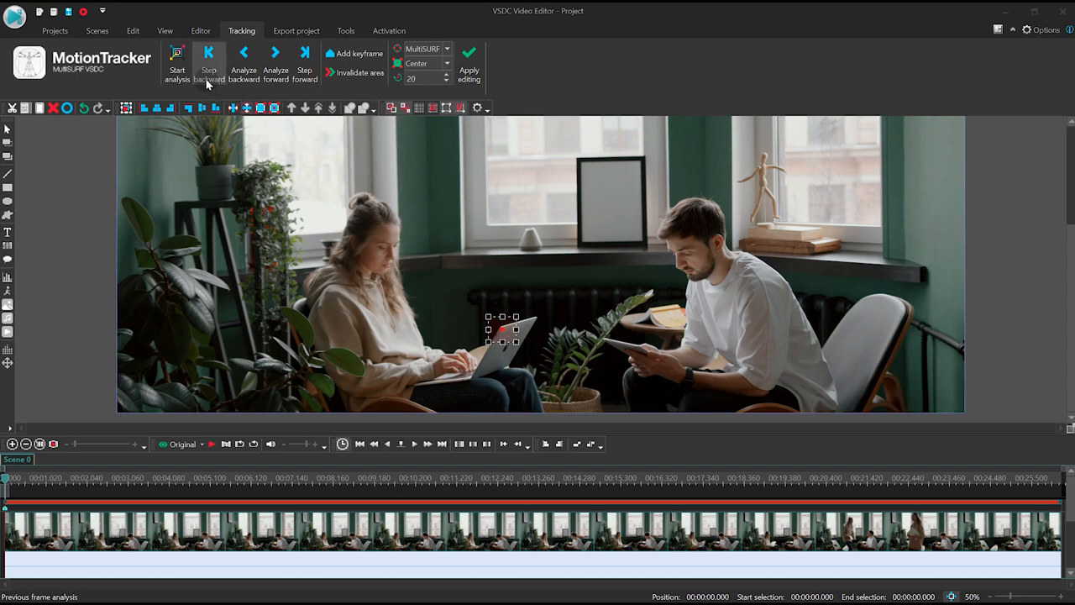
{"action": "left_click", "coordinate": [177, 64]}
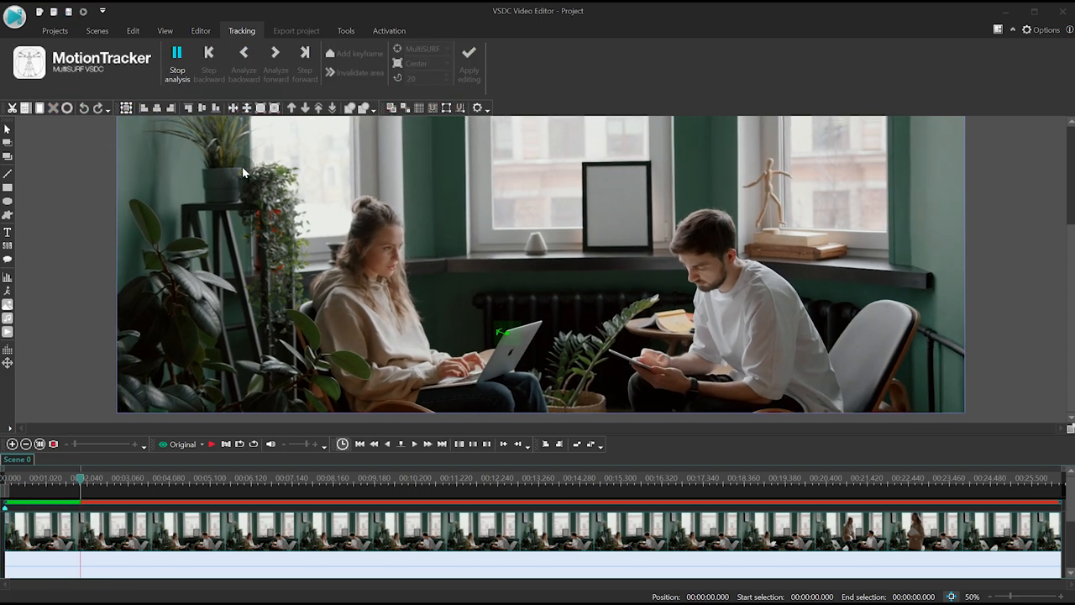
{"action": "left_click", "coordinate": [275, 52]}
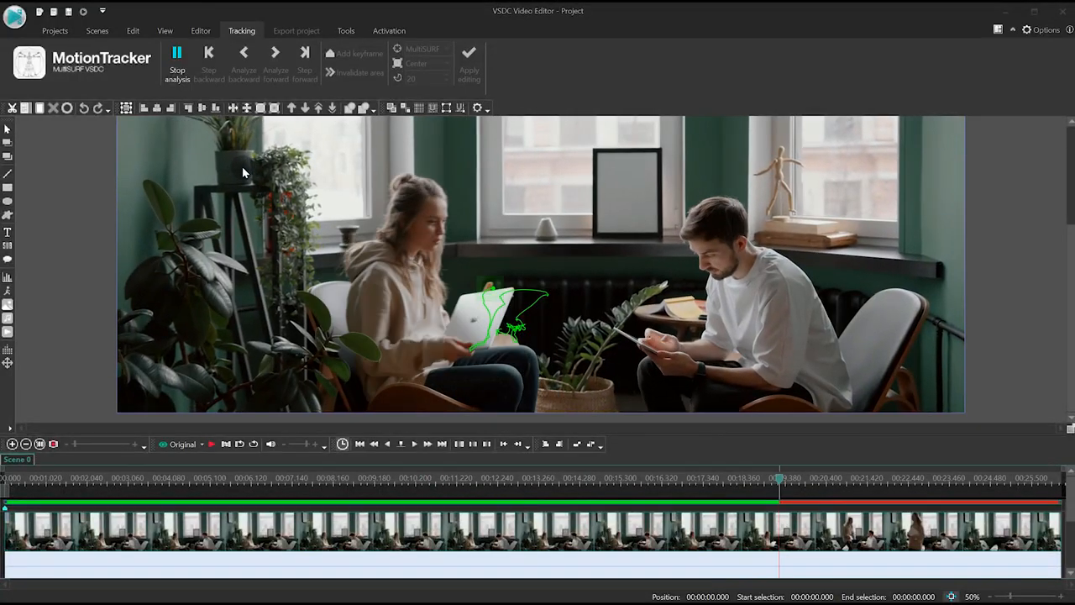
{"action": "left_click", "coordinate": [178, 64]}
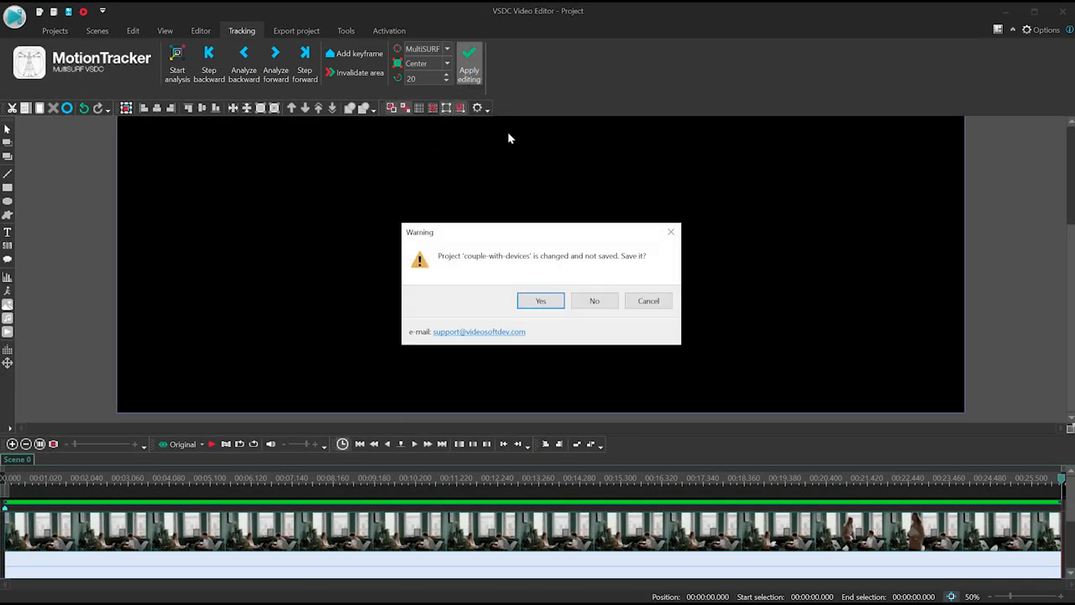
{"action": "left_click", "coordinate": [541, 301]}
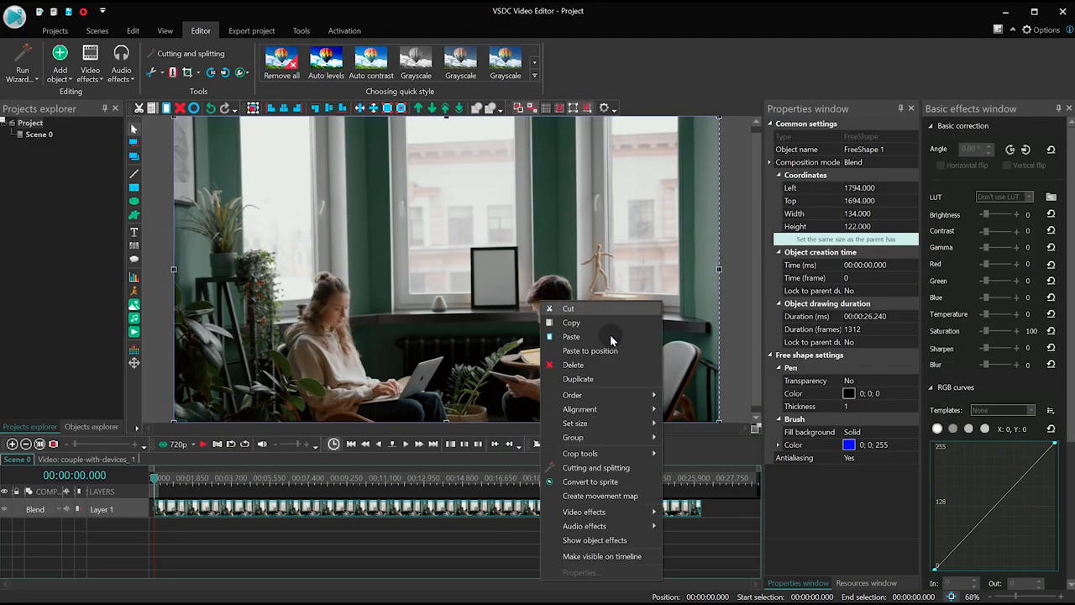
- Track the tablet in the man's hands with a second movement map and apply it
{"action": "left_click", "coordinate": [600, 495]}
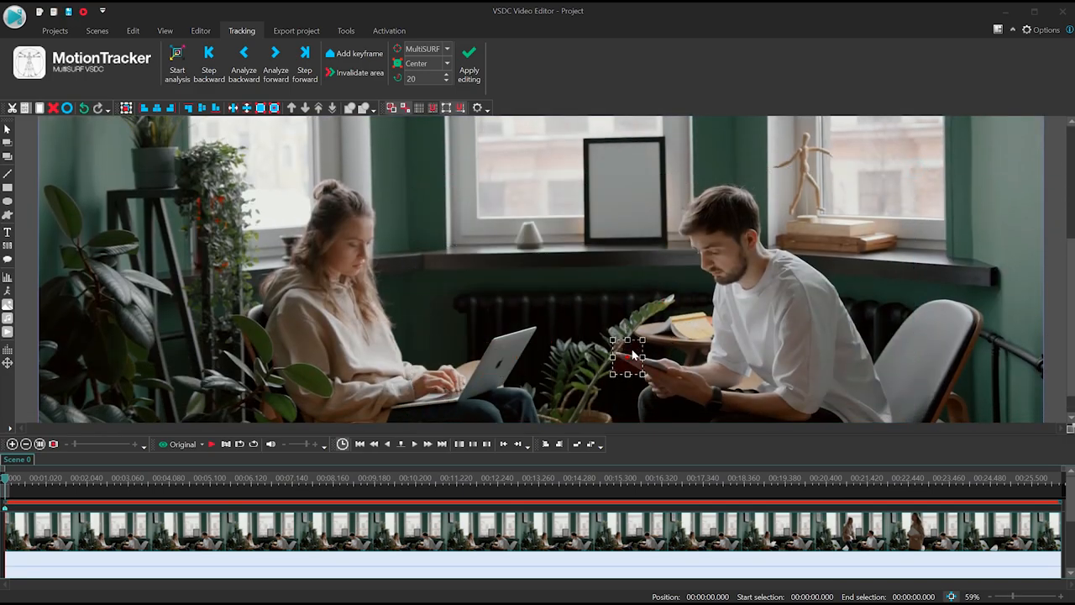
{"action": "left_click", "coordinate": [176, 52]}
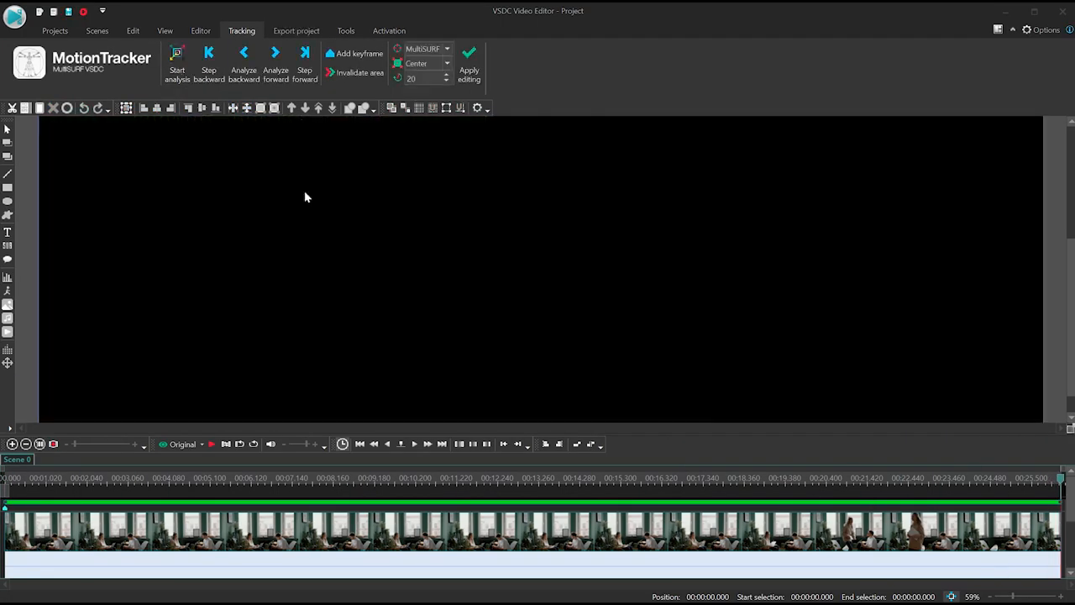
{"action": "left_click", "coordinate": [200, 30]}
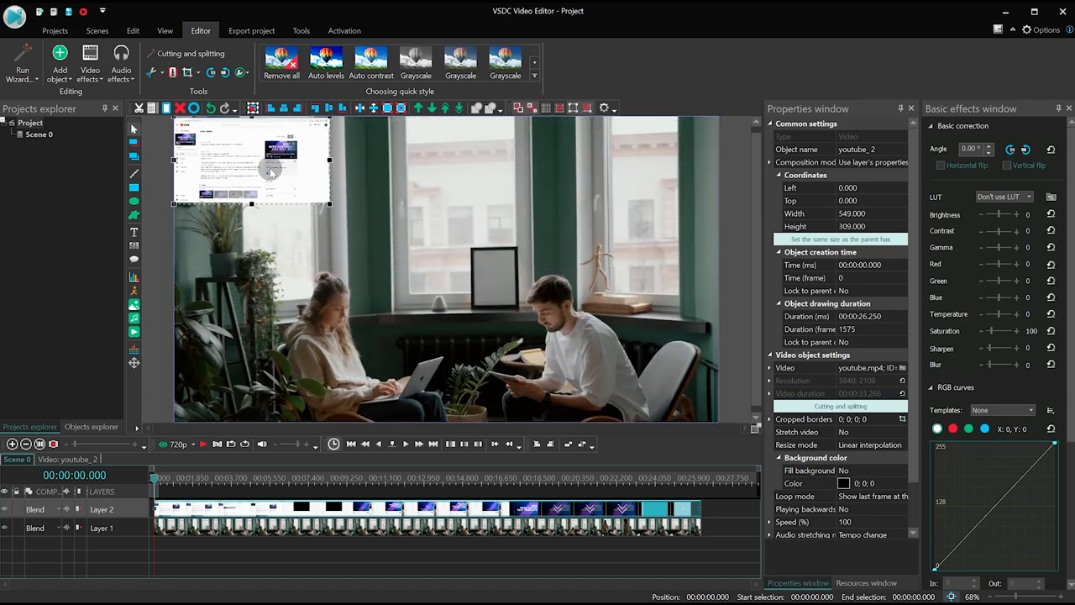
- Drag the youtube_2 clip toward the centre of the room scene
{"action": "left_click_drag", "start_coordinate": [252, 160], "coordinate": [412, 299]}
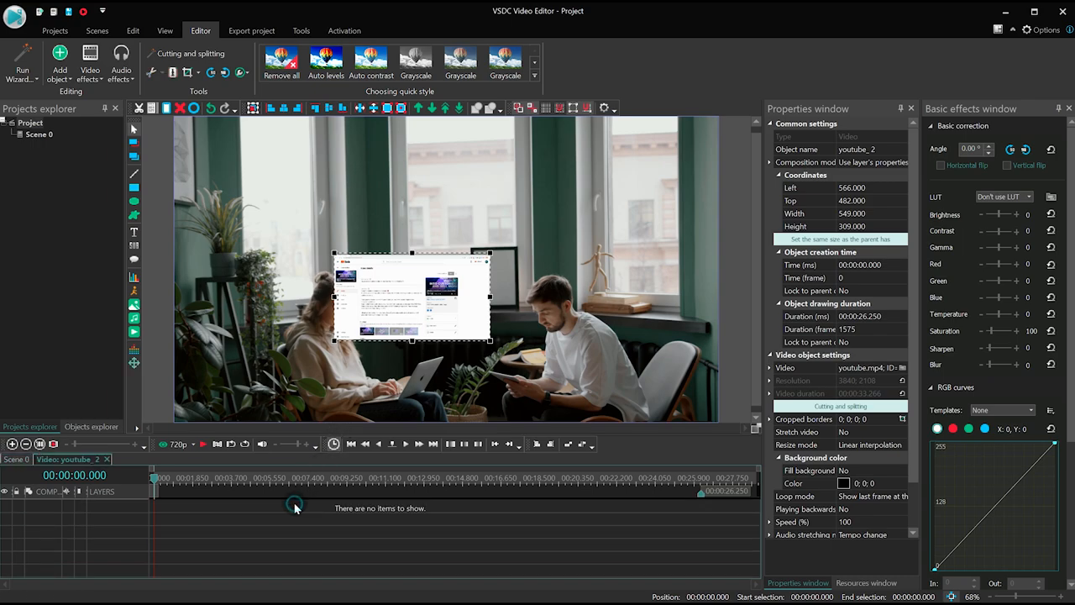
{"action": "mouse_move", "coordinate": [101, 95]}
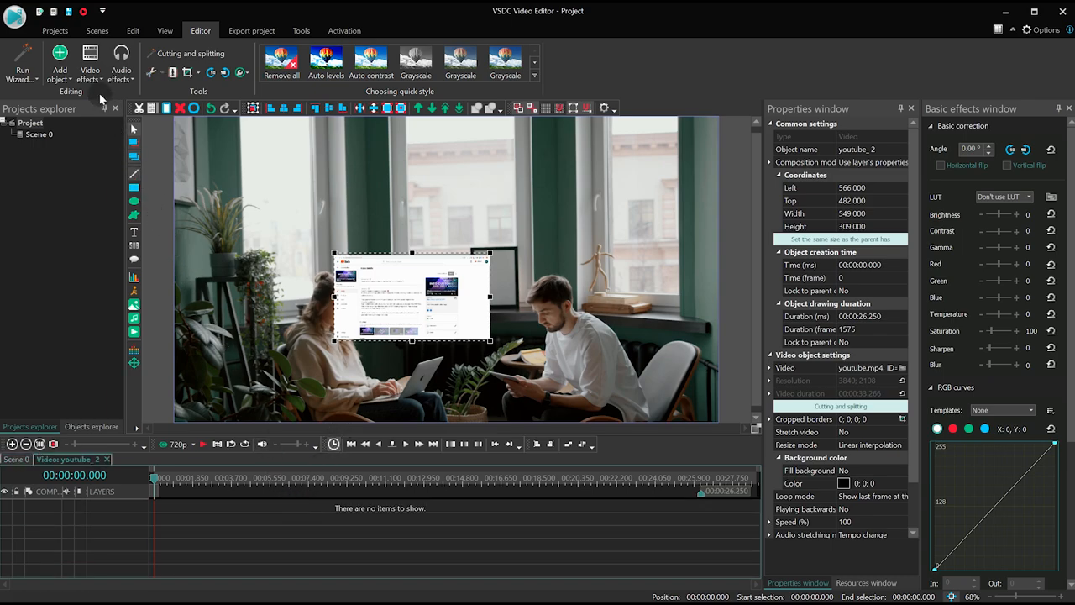
- Add a Flip transform to youtube_2 and set its direction to Horizontal flip
{"action": "left_click", "coordinate": [91, 64]}
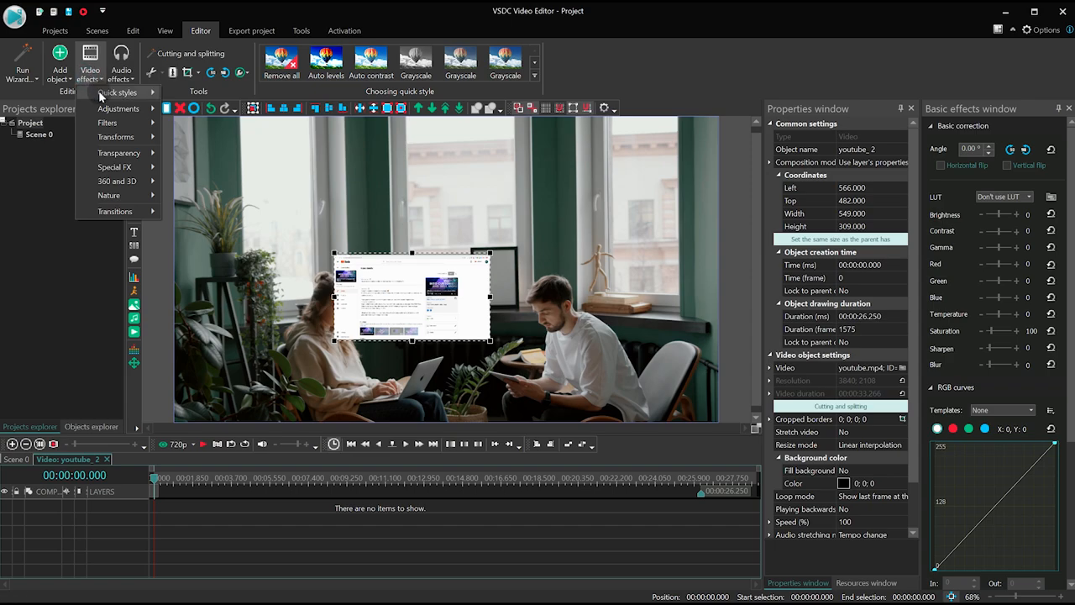
{"action": "left_click", "coordinate": [114, 138]}
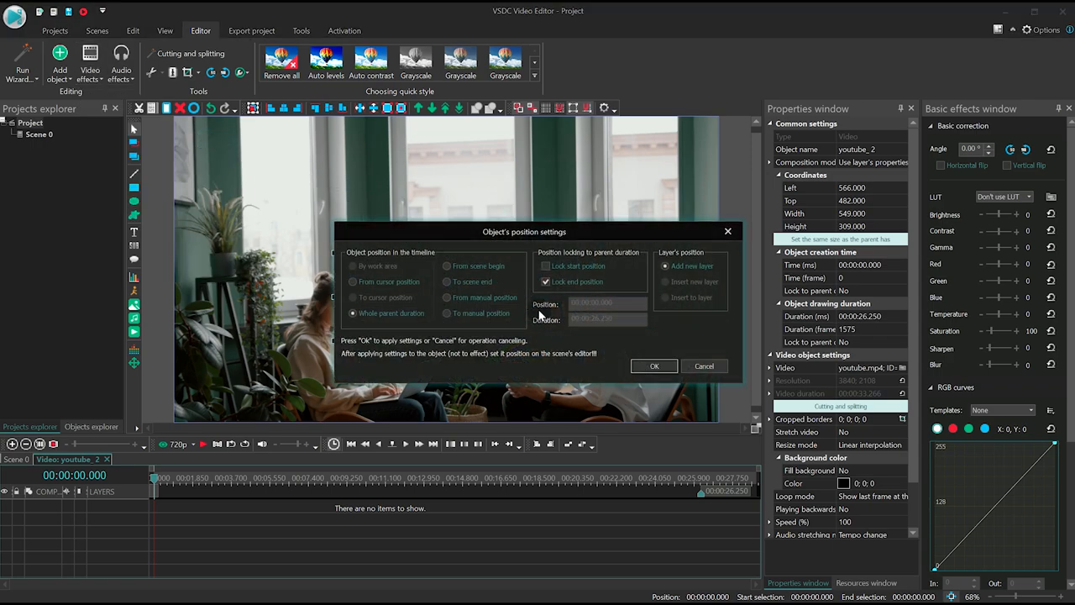
{"action": "left_click", "coordinate": [655, 366]}
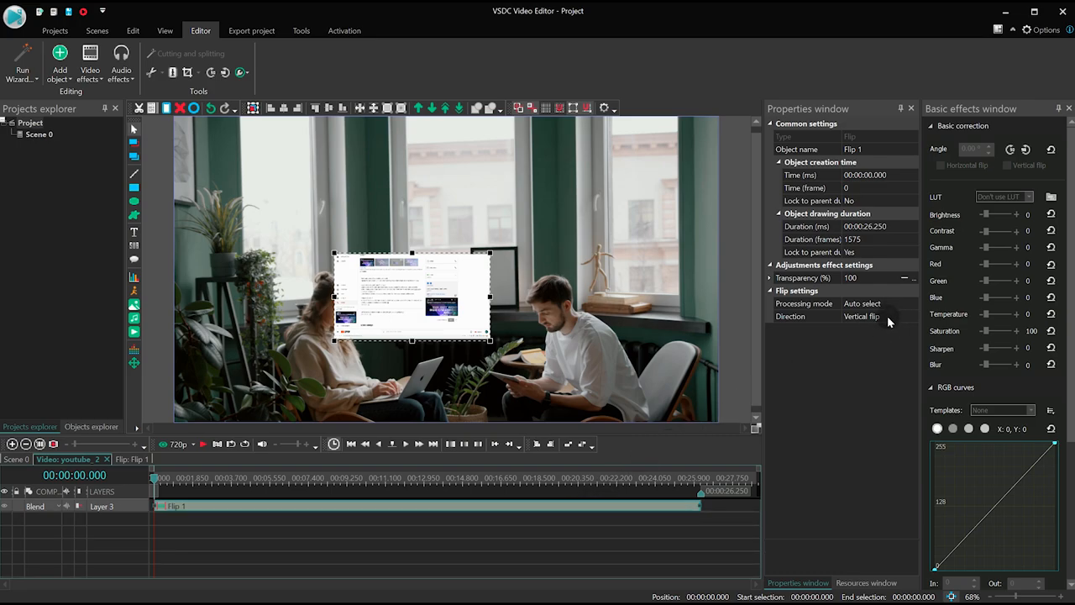
{"action": "left_click", "coordinate": [877, 316]}
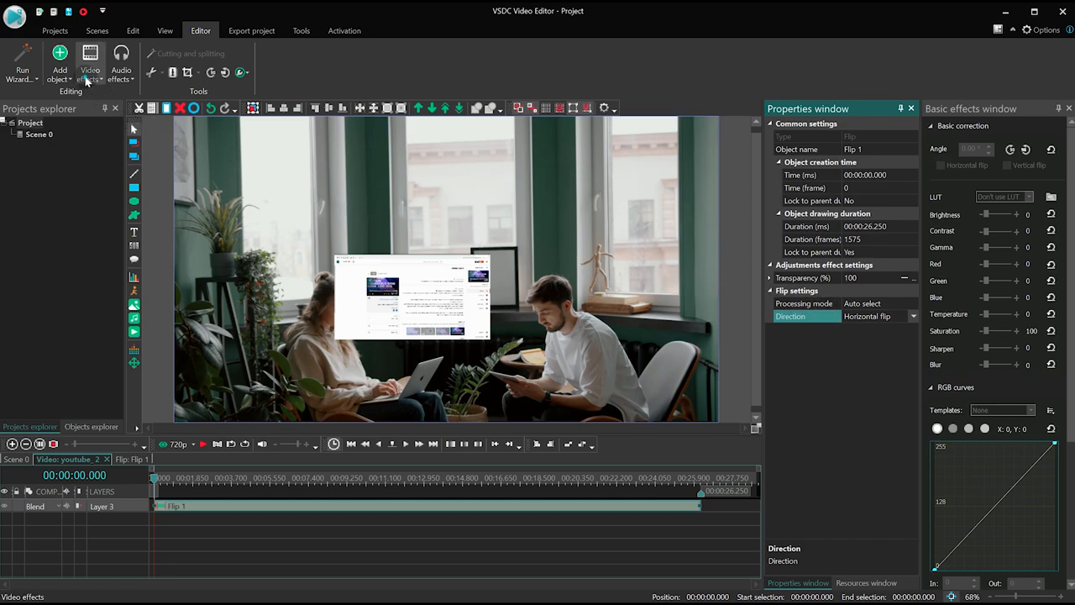
{"action": "left_click", "coordinate": [91, 64]}
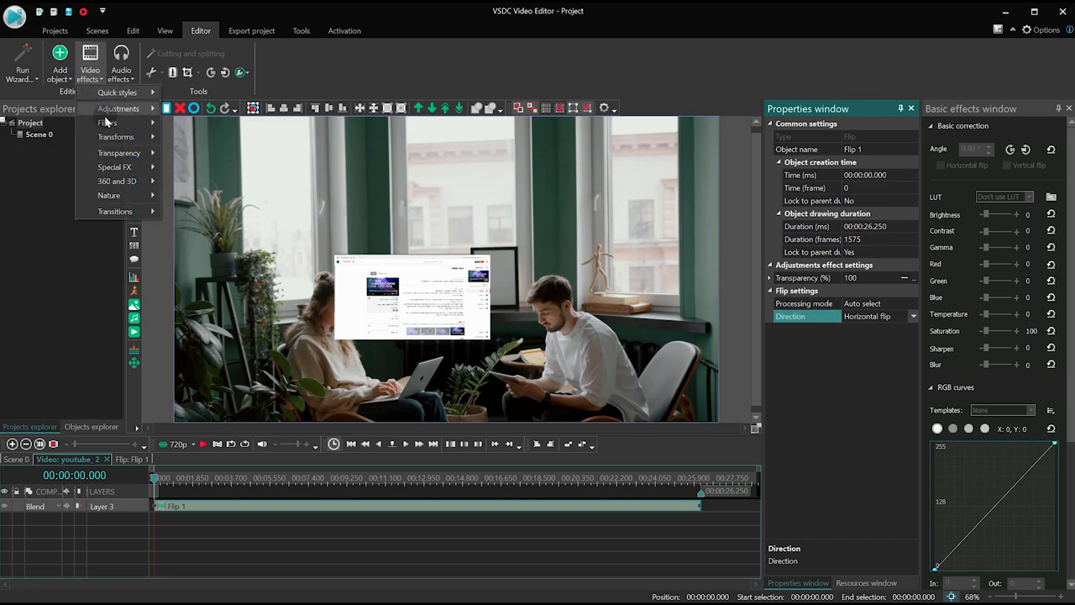
- Add a Perspective transform to youtube_2 with angle 38 so it tilts into a slanted panel
{"action": "left_click", "coordinate": [114, 138]}
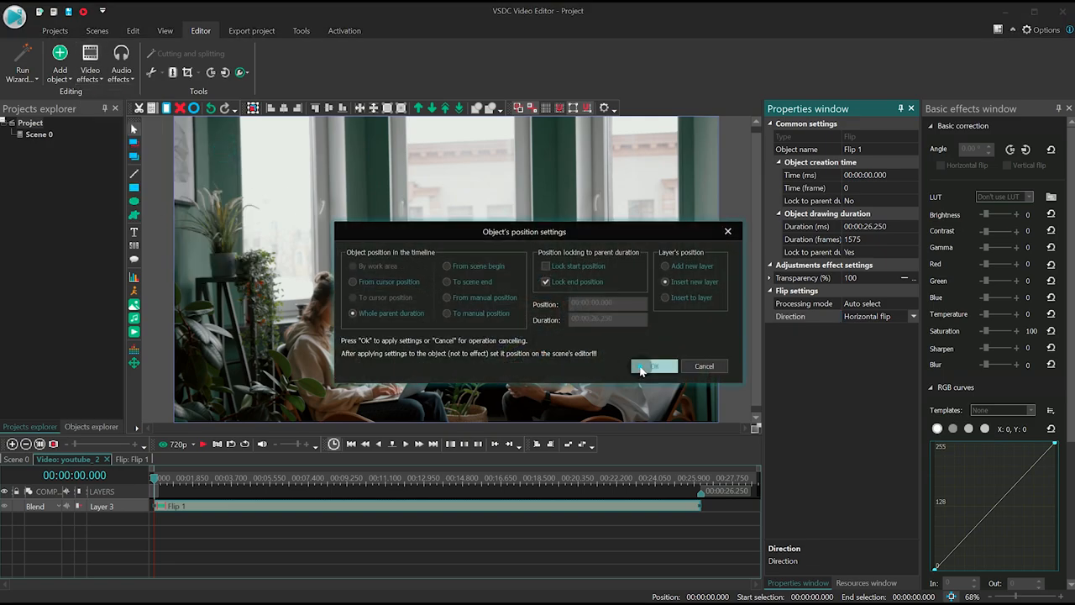
{"action": "left_click", "coordinate": [656, 366]}
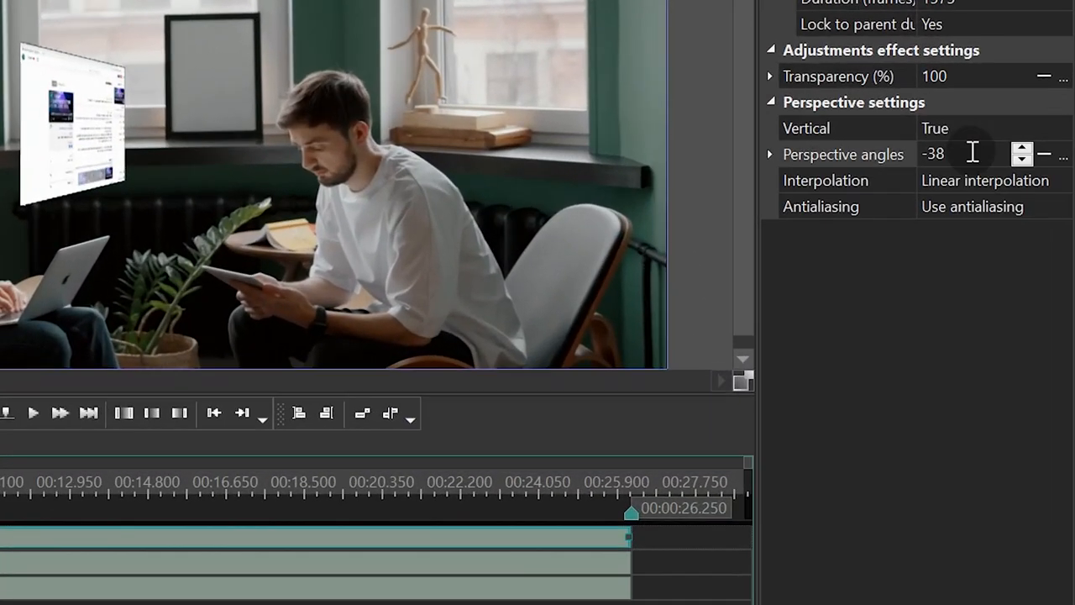
{"action": "left_click", "coordinate": [988, 128]}
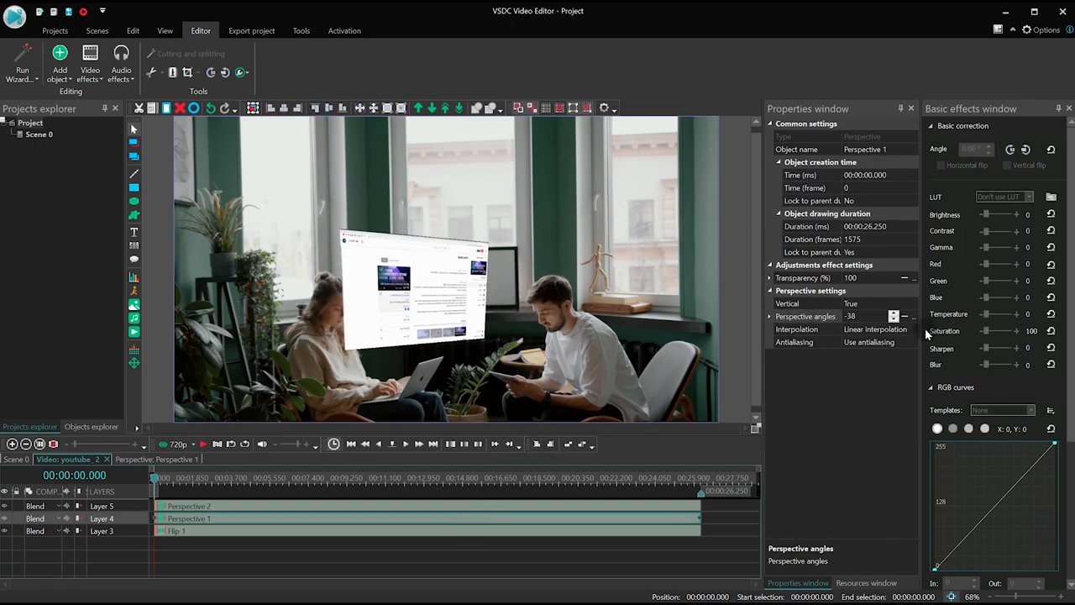
- Attach the couple-with-device2 movement map to the hologram and select the new Movement 1 object
{"action": "left_click", "coordinate": [894, 320]}
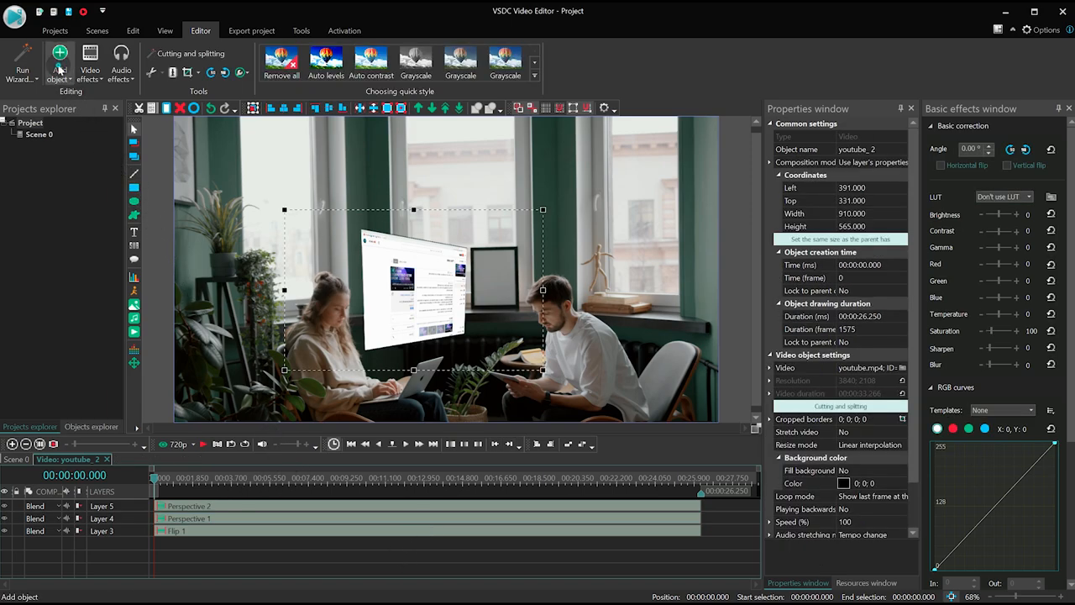
{"action": "left_click", "coordinate": [59, 64]}
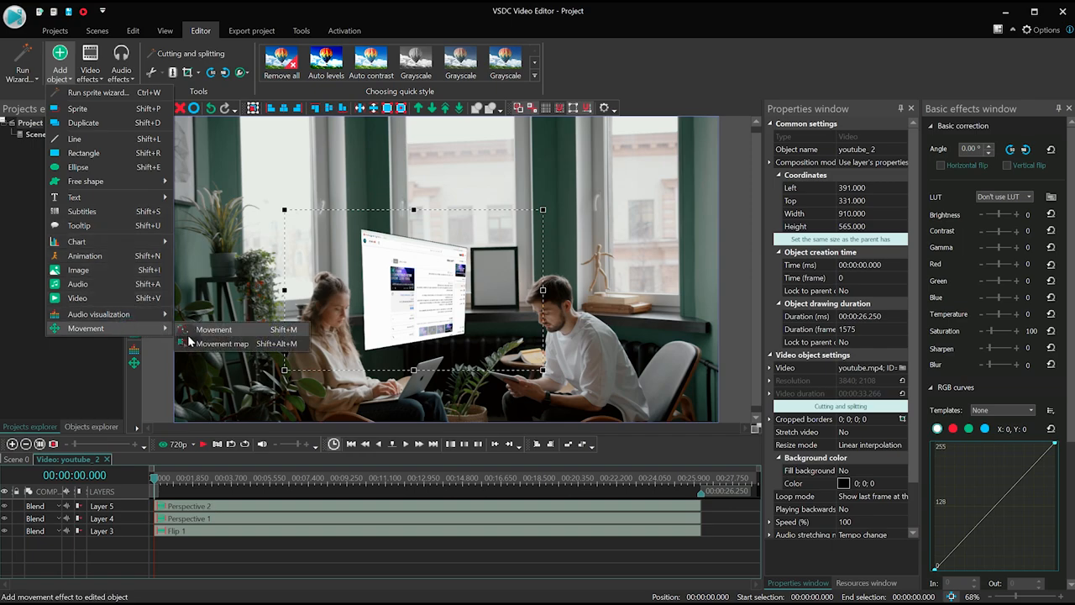
{"action": "left_click", "coordinate": [221, 342]}
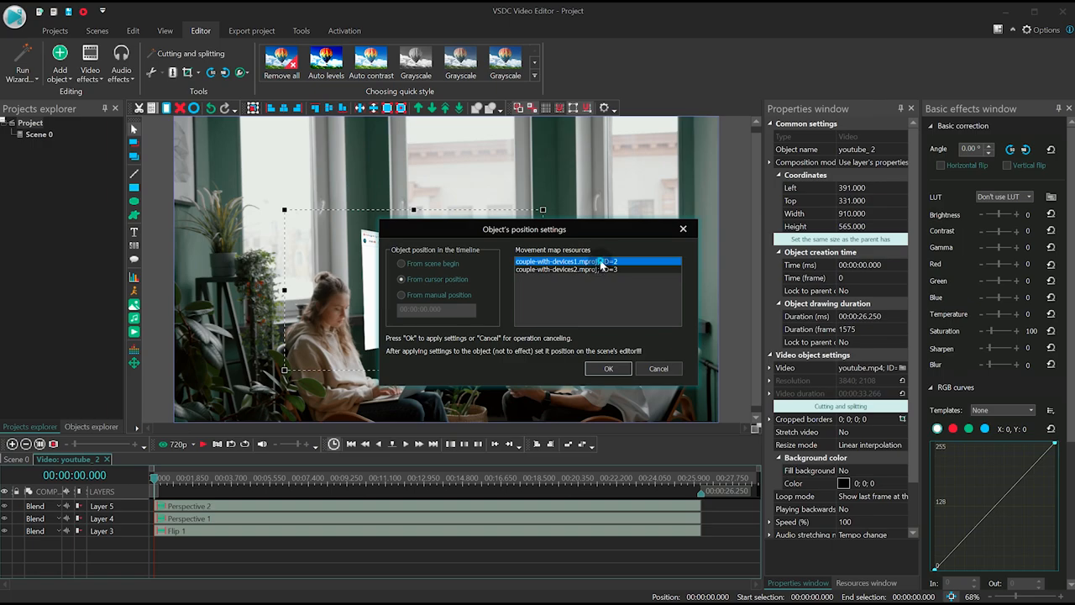
{"action": "left_click", "coordinate": [609, 368]}
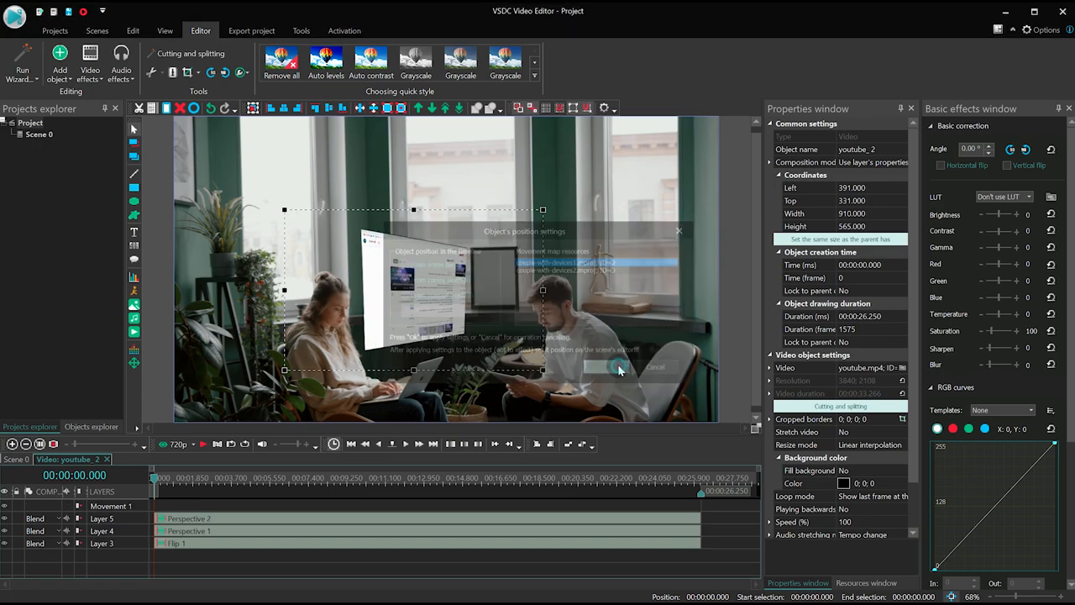
{"action": "left_click", "coordinate": [618, 367]}
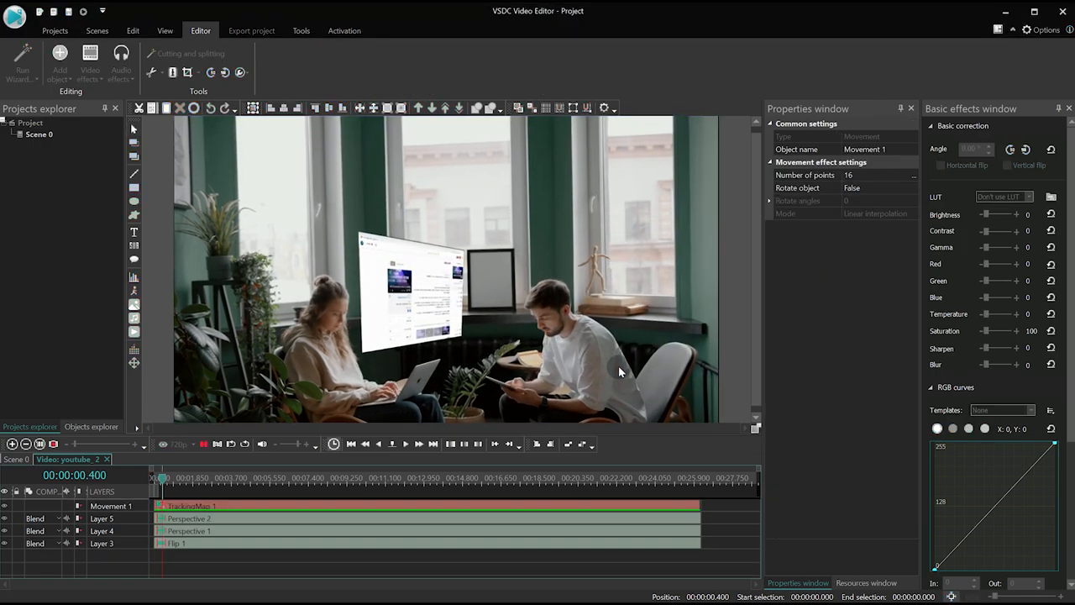
{"action": "left_click", "coordinate": [302, 477]}
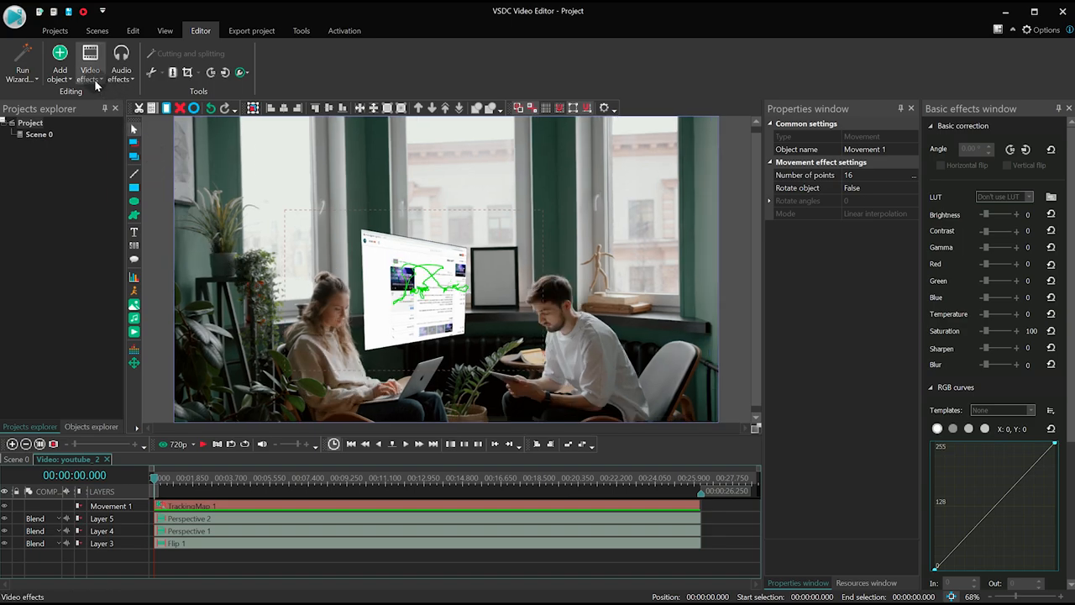
- Add a Glitch effect to the hologram and choose the Default glitch preset
{"action": "left_click", "coordinate": [89, 64]}
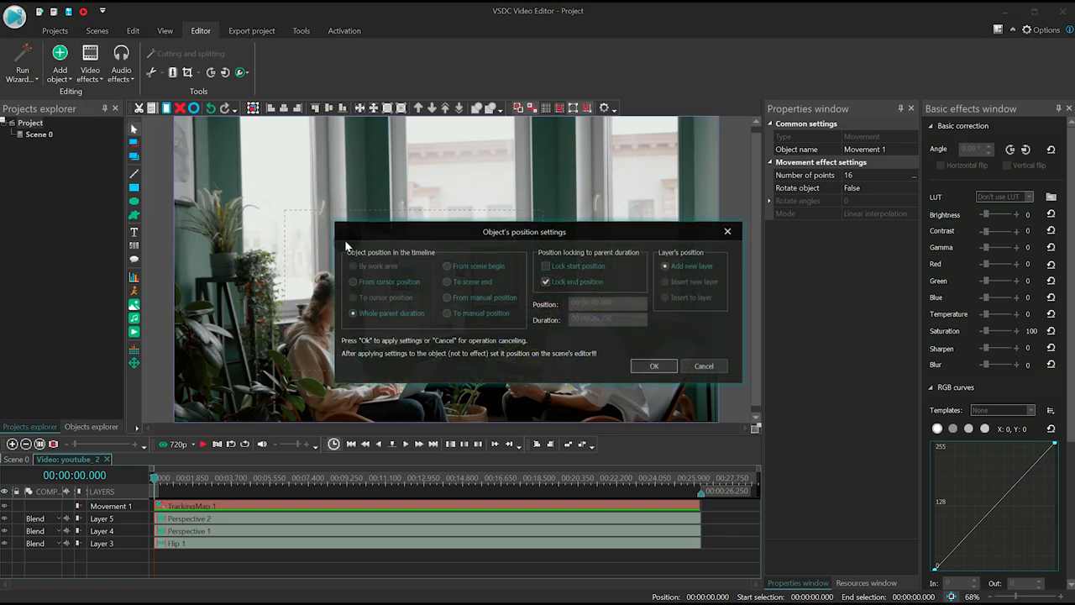
{"action": "left_click", "coordinate": [653, 366]}
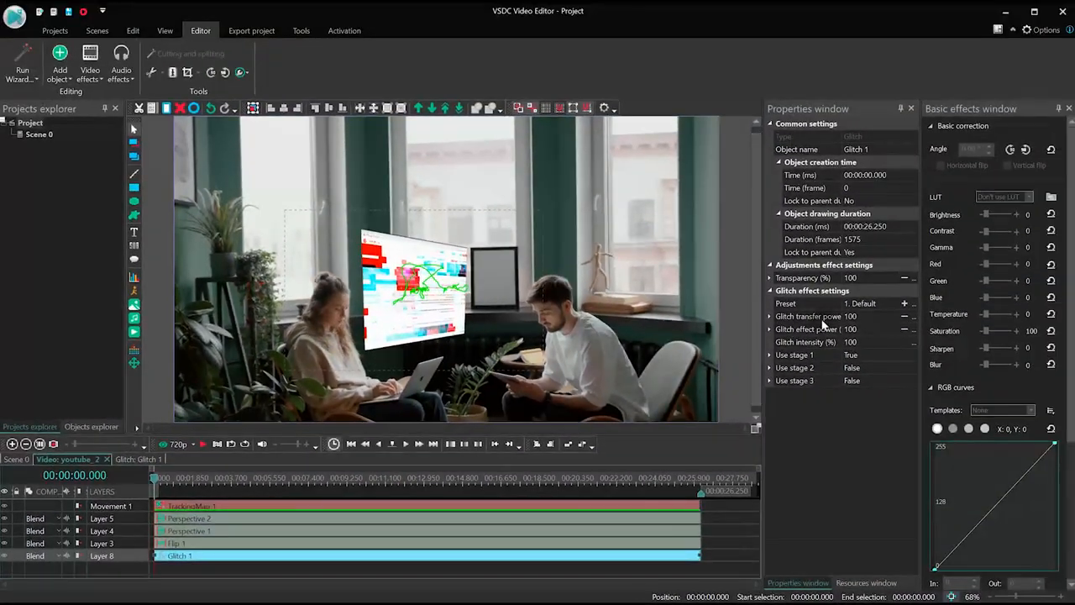
{"action": "left_click", "coordinate": [897, 303]}
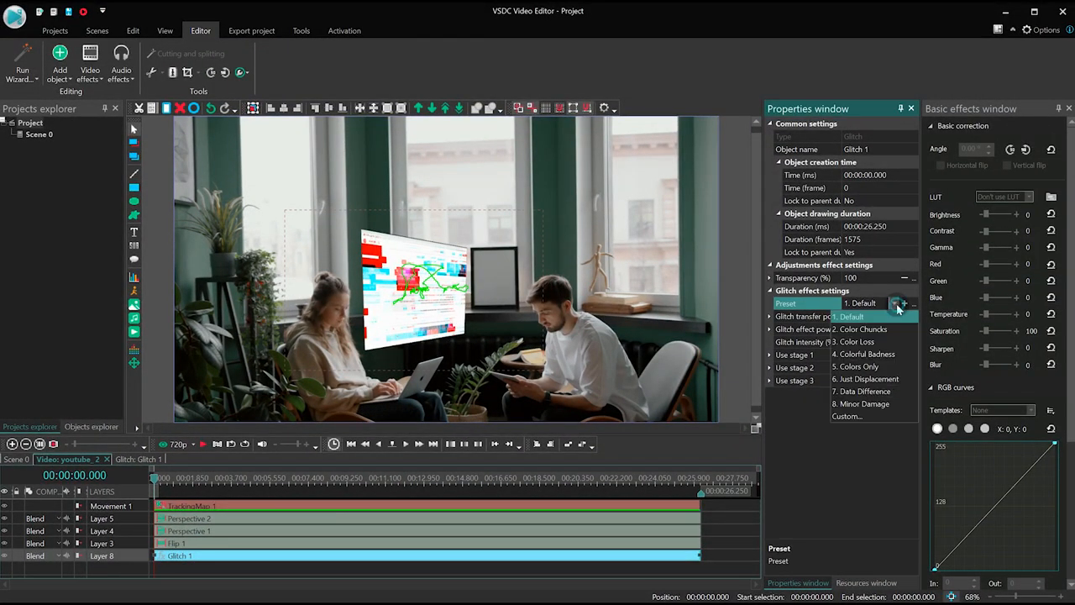
{"action": "left_click", "coordinate": [852, 316]}
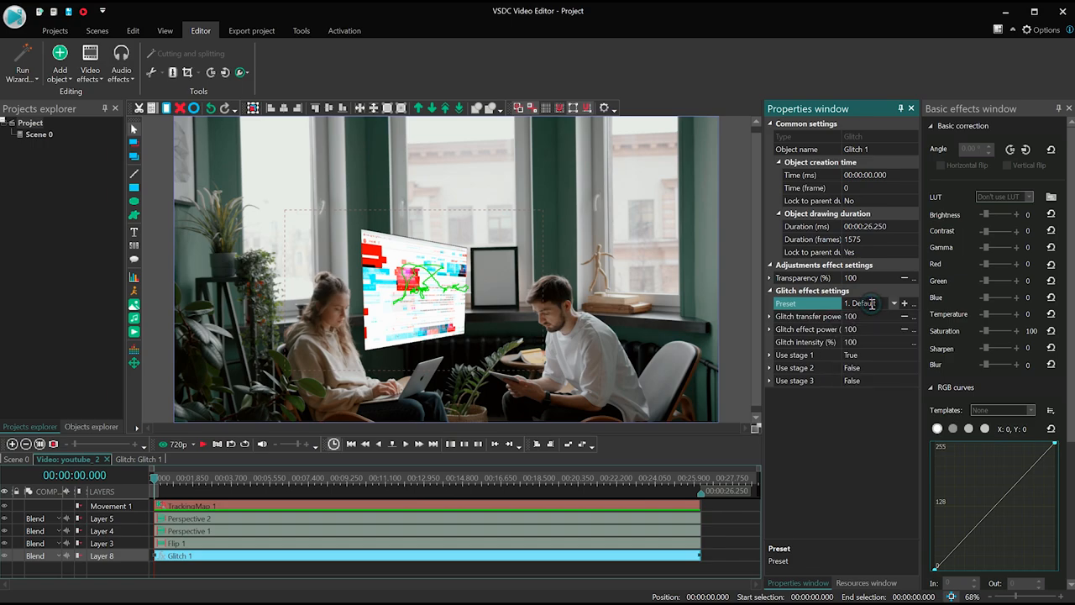
{"action": "left_click", "coordinate": [865, 302]}
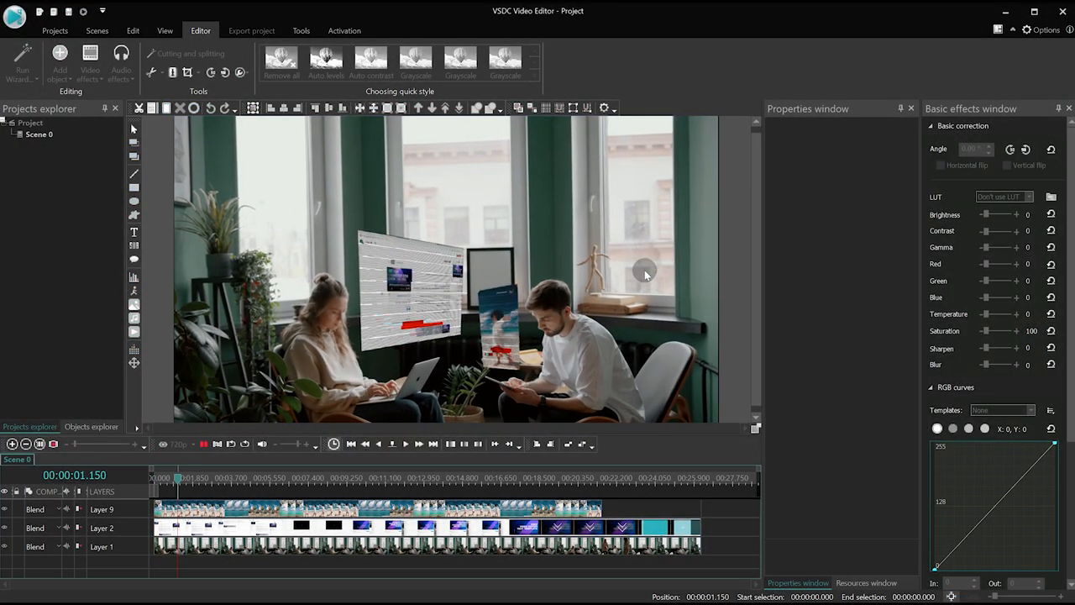
{"action": "mouse_move", "coordinate": [177, 479]}
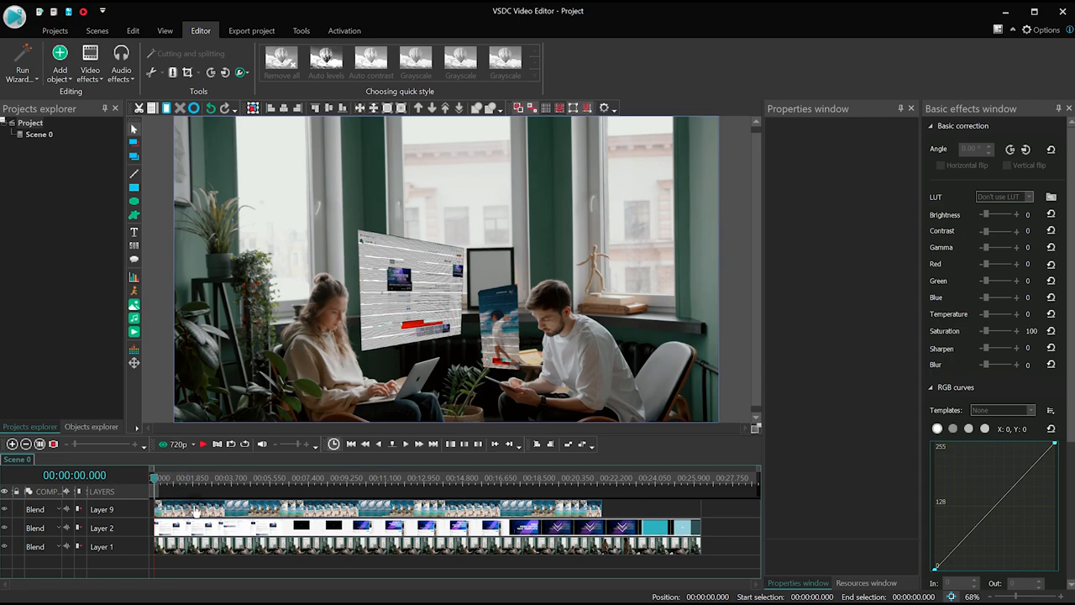
- Set Layer 9 and Layer 2 blend modes to Screen and preview the translucent holograms
{"action": "left_click", "coordinate": [194, 508]}
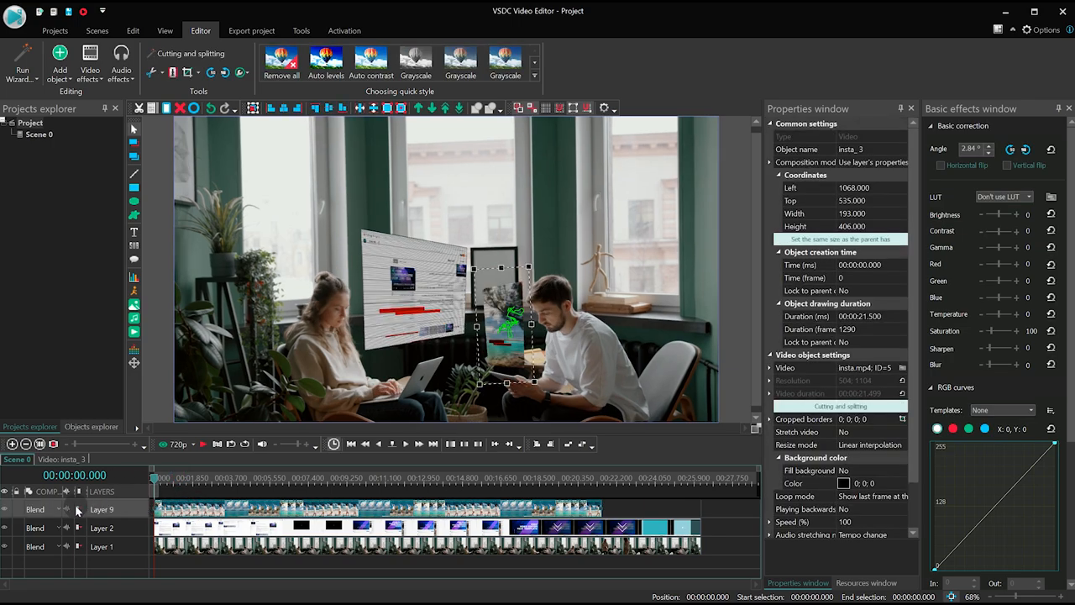
{"action": "left_click", "coordinate": [35, 509]}
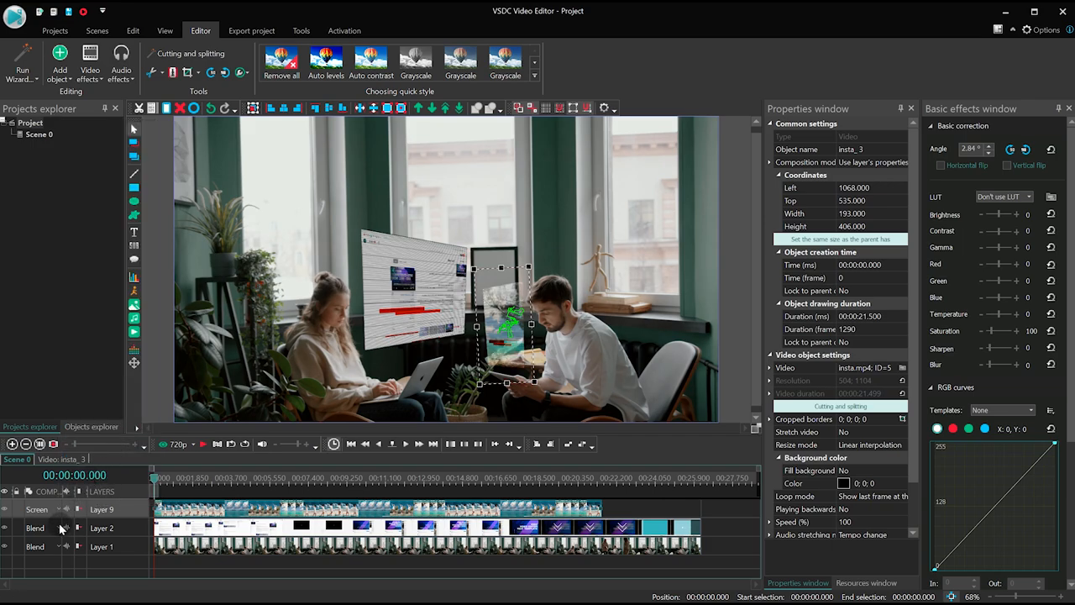
{"action": "left_click", "coordinate": [35, 527]}
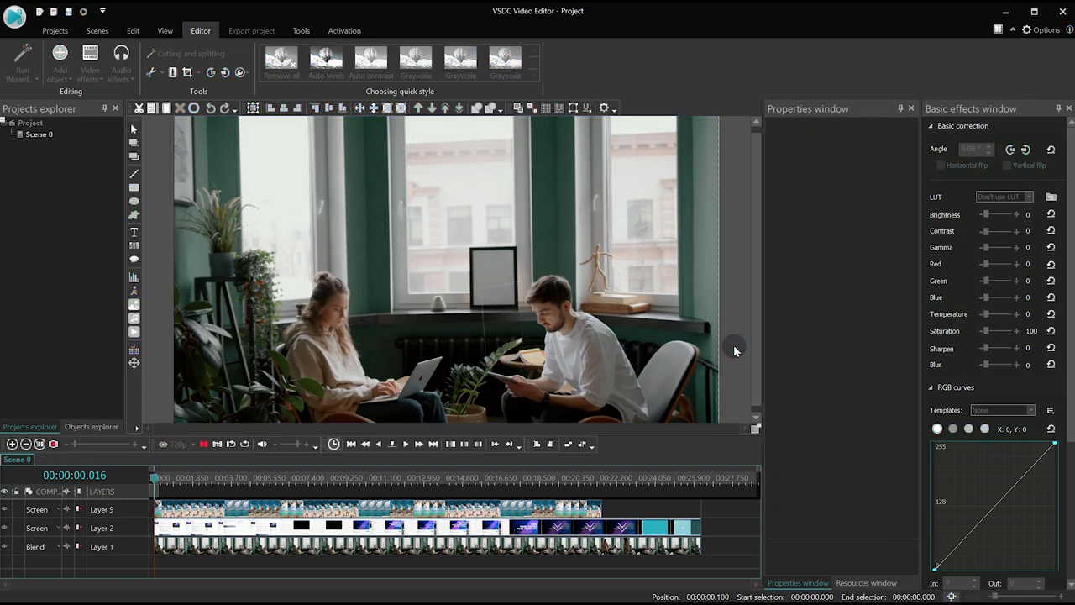
{"action": "left_click", "coordinate": [208, 477]}
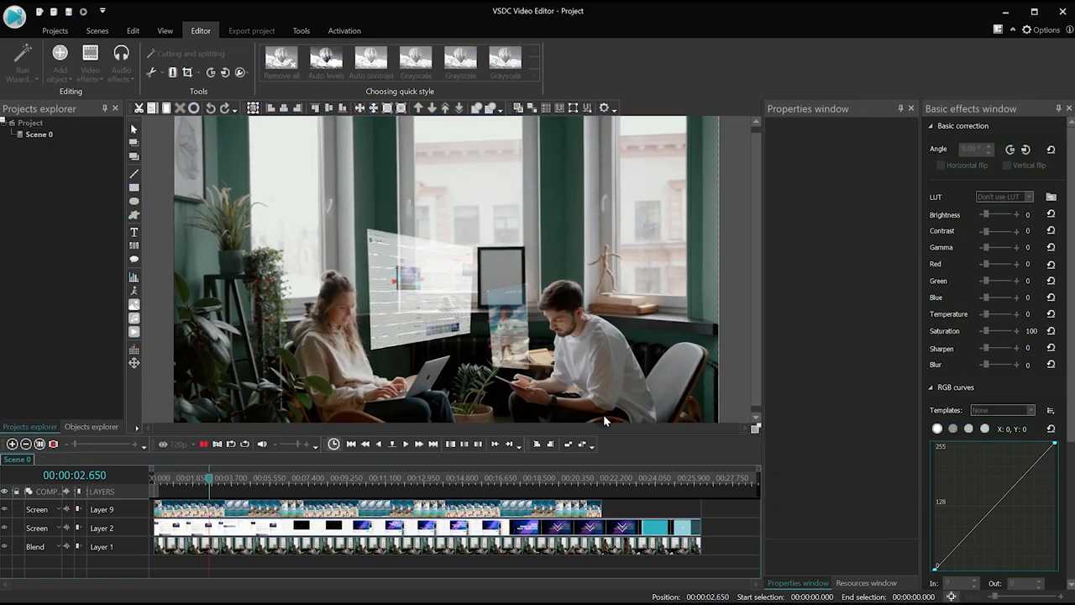
{"action": "left_click", "coordinate": [391, 444]}
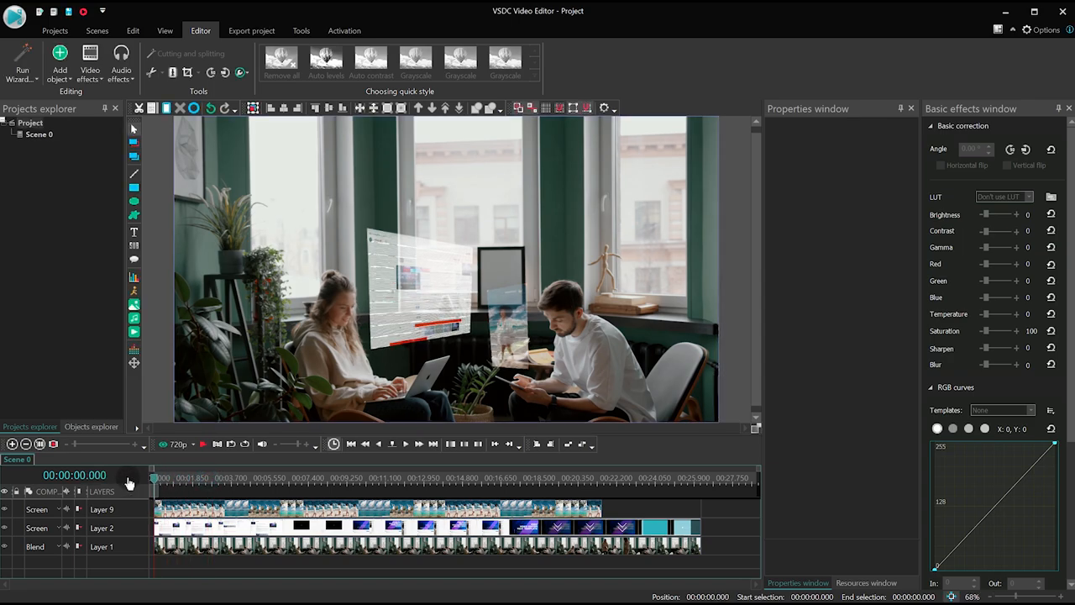
- Select both hologram clips and convert them into Sprite 1
{"action": "left_click", "coordinate": [238, 508]}
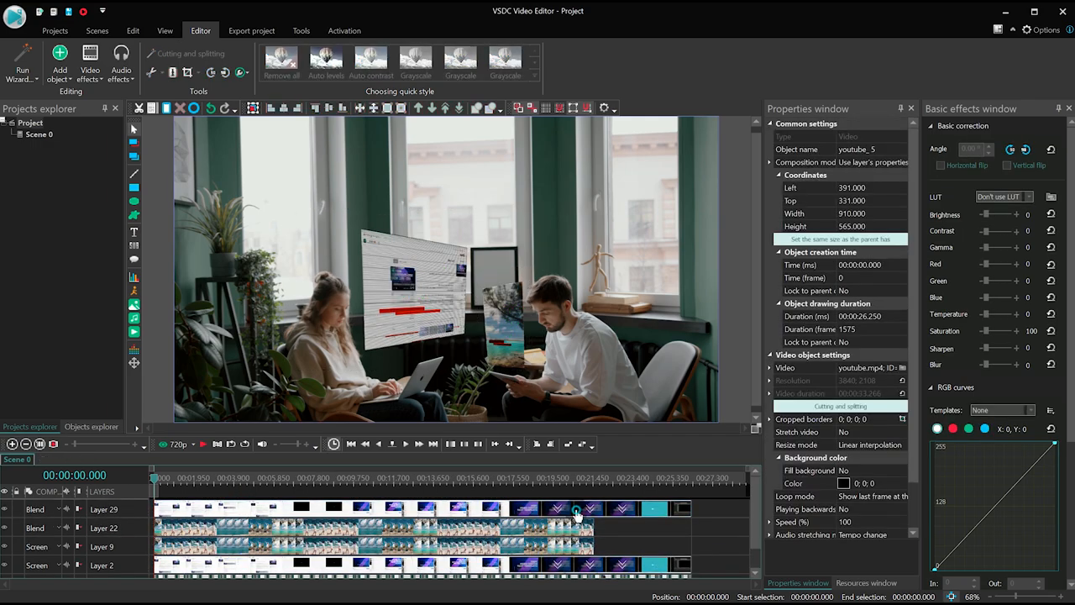
{"action": "left_click", "coordinate": [568, 527]}
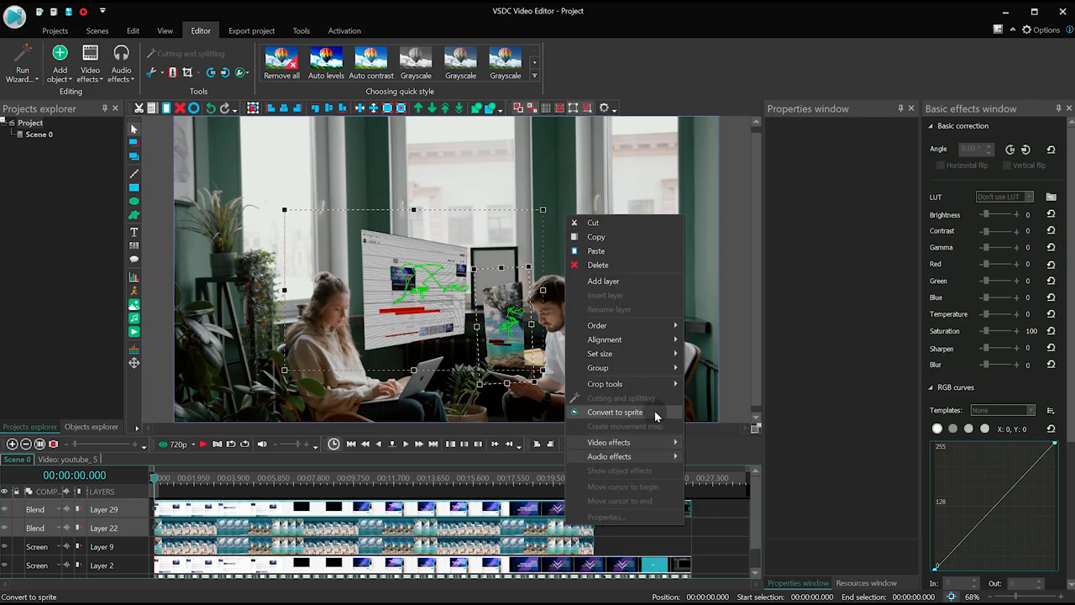
{"action": "left_click", "coordinate": [615, 411]}
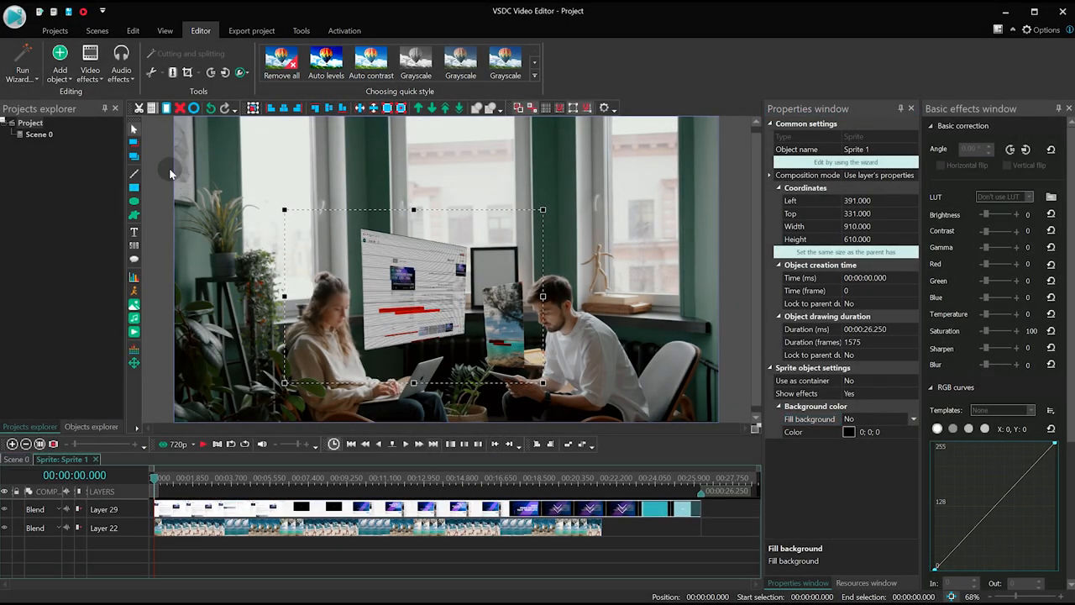
- Apply a Gaussian blur filter across the sprite for a soft hologram glow
{"action": "left_click", "coordinate": [90, 64]}
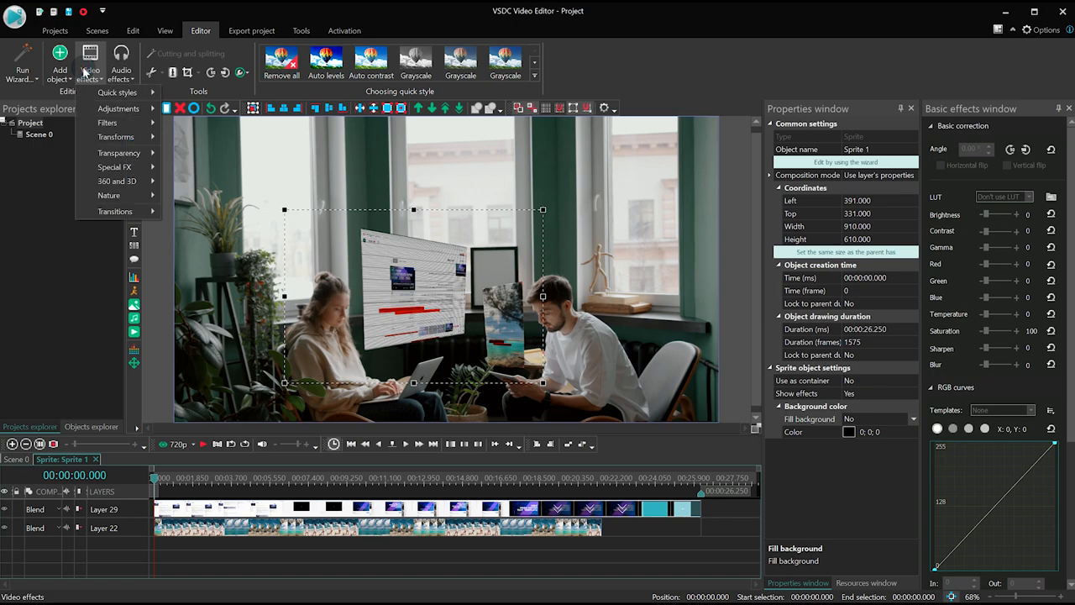
{"action": "left_click", "coordinate": [107, 123]}
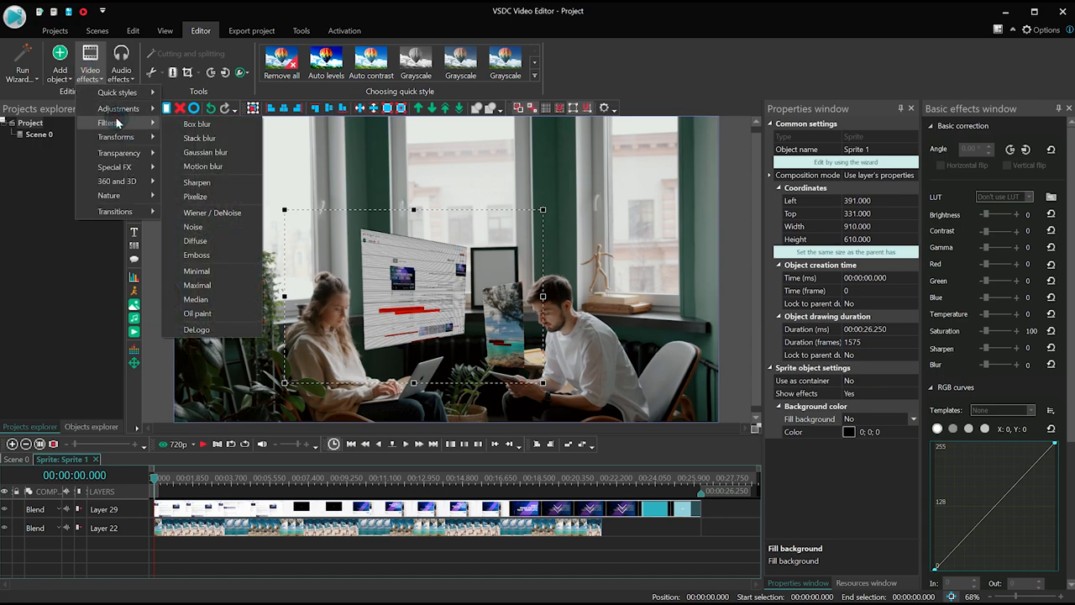
{"action": "left_click", "coordinate": [210, 151]}
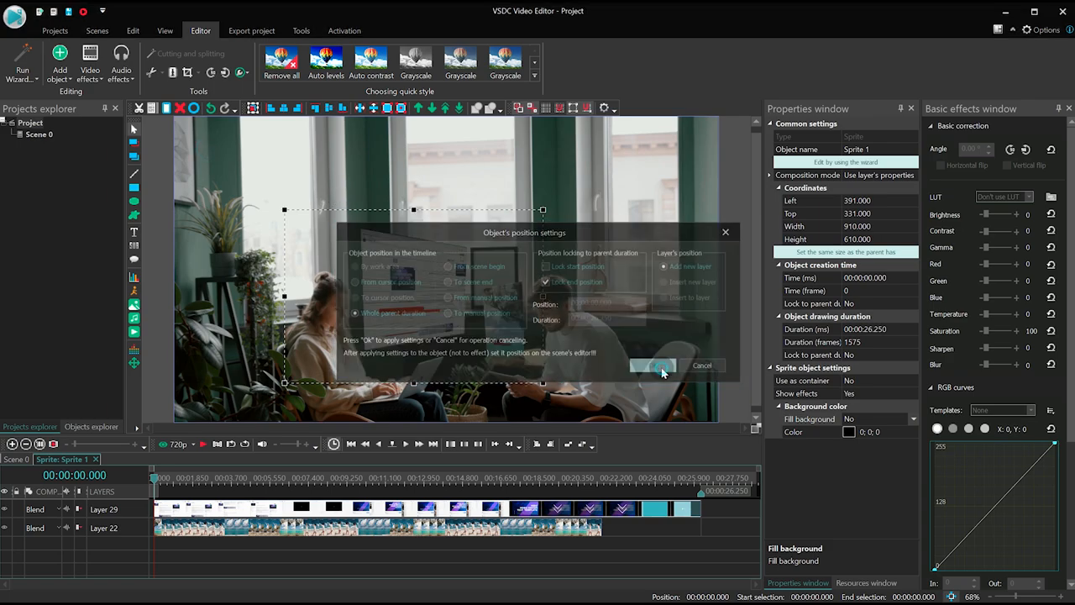
{"action": "left_click", "coordinate": [652, 367]}
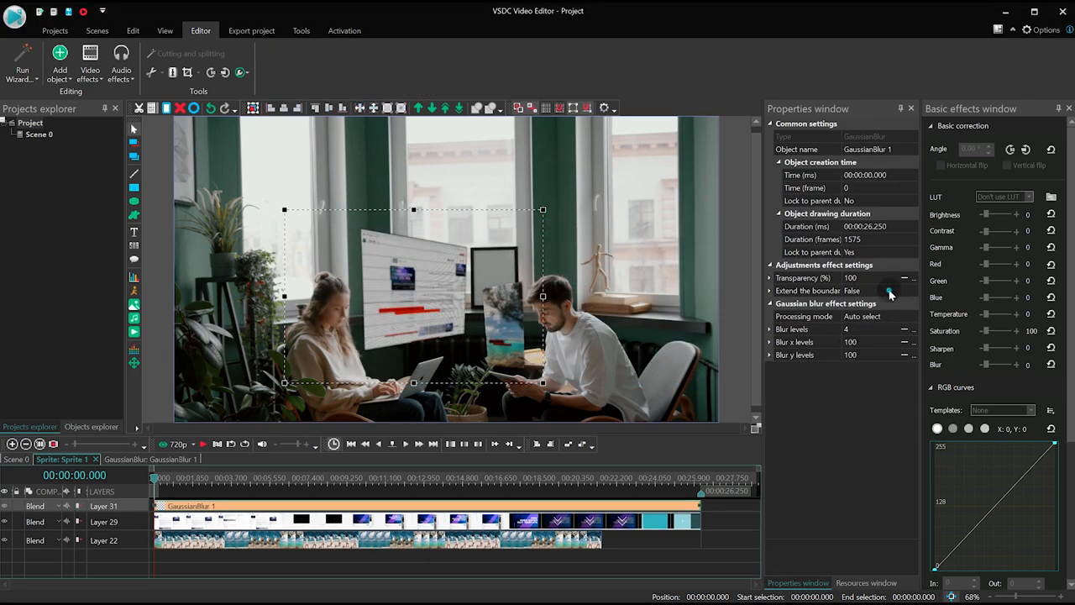
{"action": "left_click", "coordinate": [891, 289]}
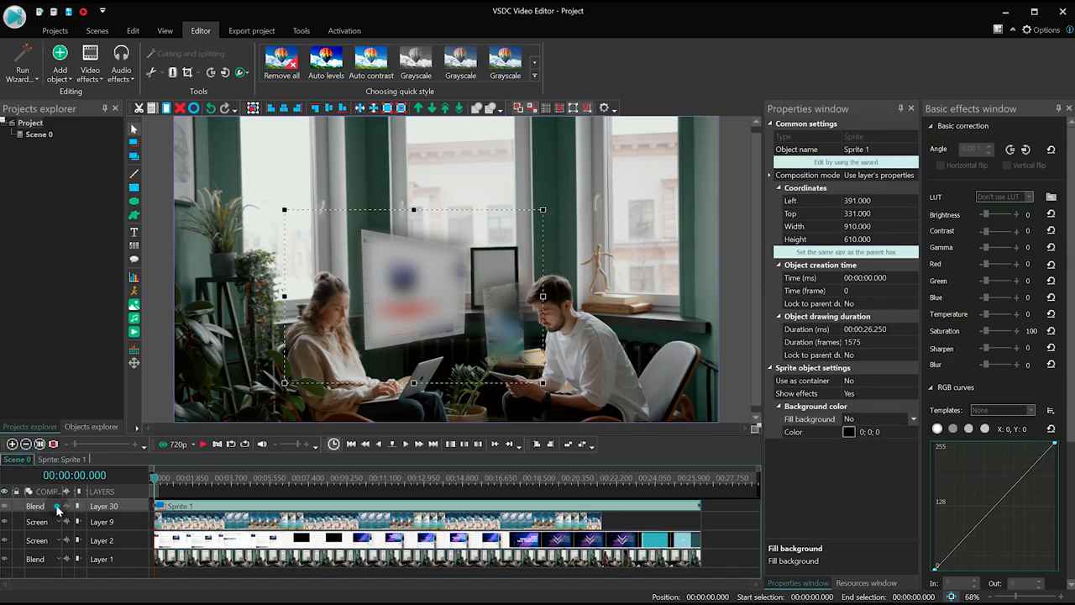
- Bring up the blending-mode list for the blurred Sprite 1 layer in Scene 0
{"action": "left_click", "coordinate": [57, 506]}
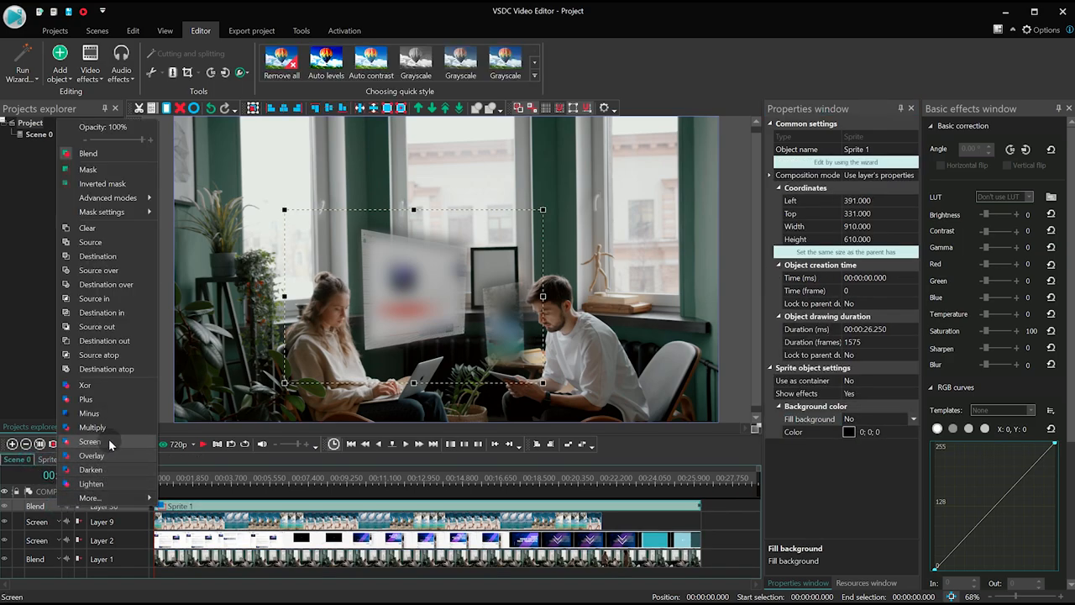